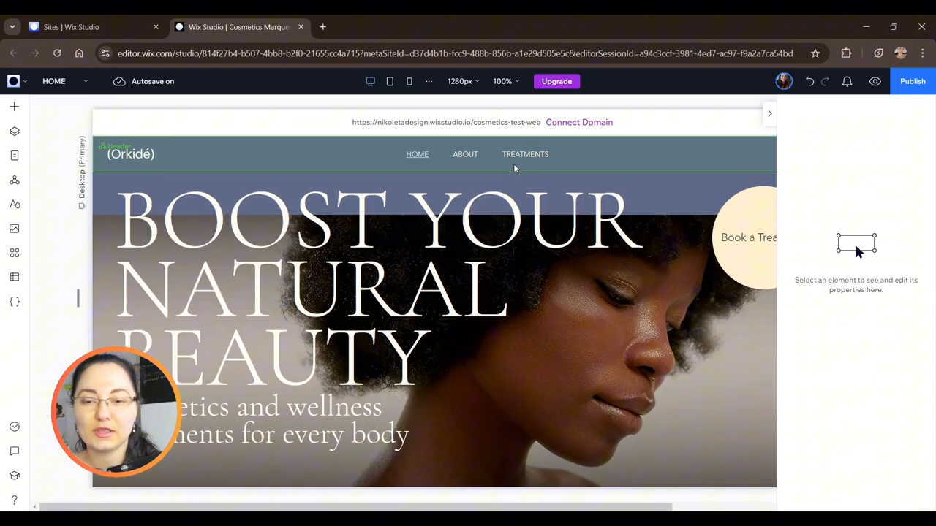
Step: Scroll past the testimonials and open the Layers panel to find the spot above the reception photo
{"action": "scroll", "scroll_direction": "down", "scroll_amount": 3}
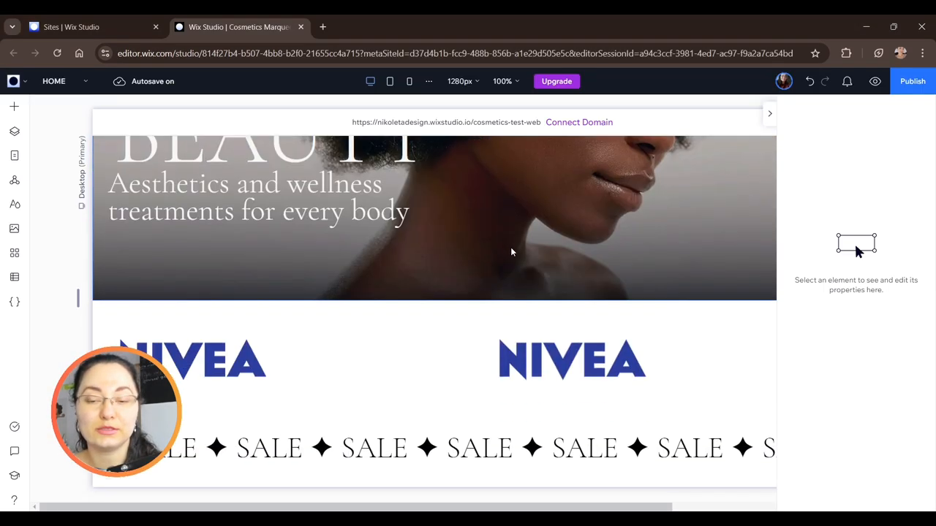
{"action": "scroll", "scroll_direction": "down", "scroll_amount": 3}
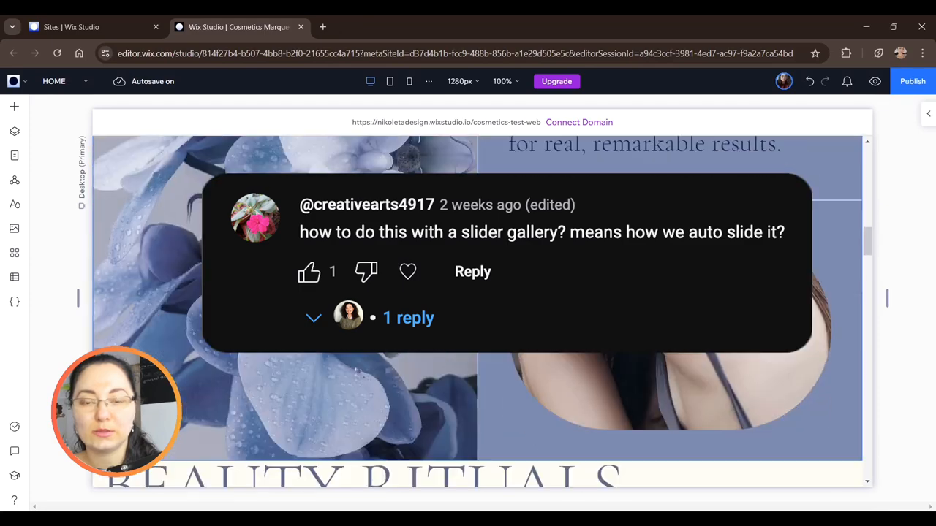
{"action": "scroll", "scroll_direction": "down", "scroll_amount": 3}
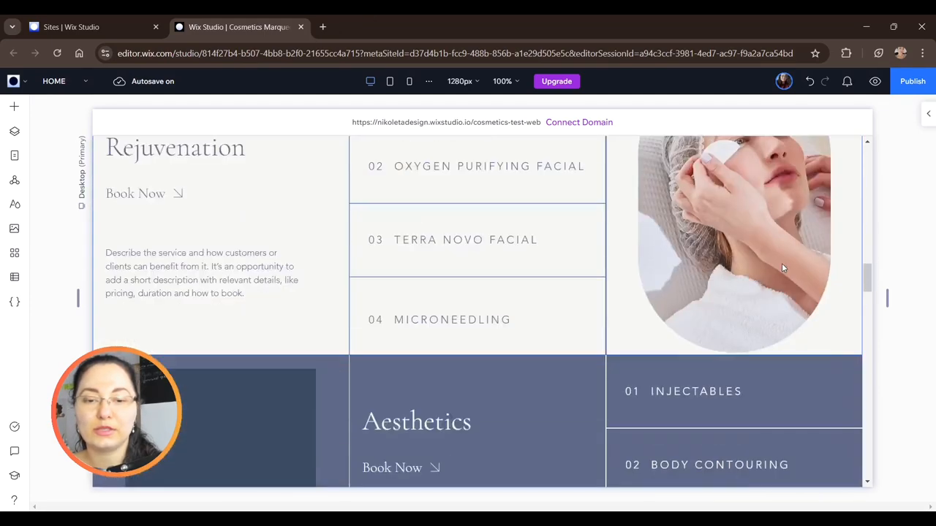
{"action": "scroll", "scroll_direction": "down", "scroll_amount": 3}
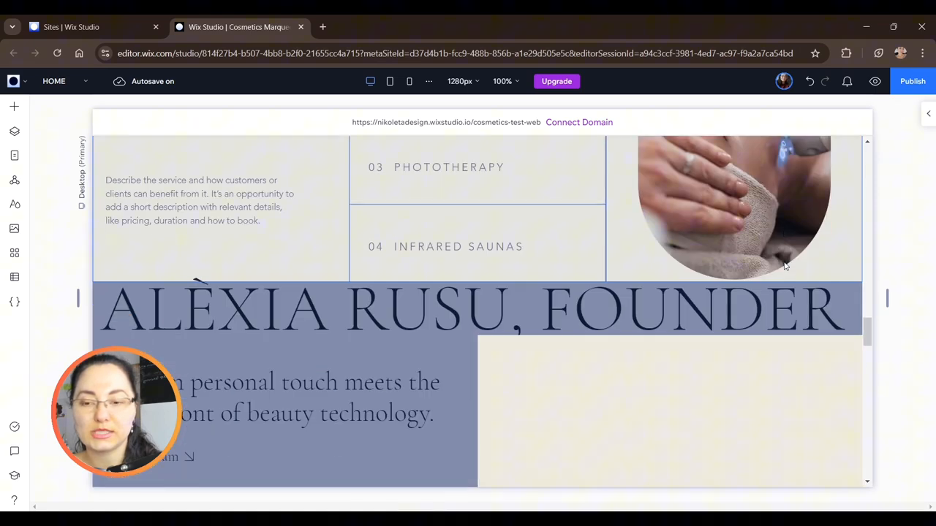
{"action": "scroll", "scroll_direction": "down", "scroll_amount": 3}
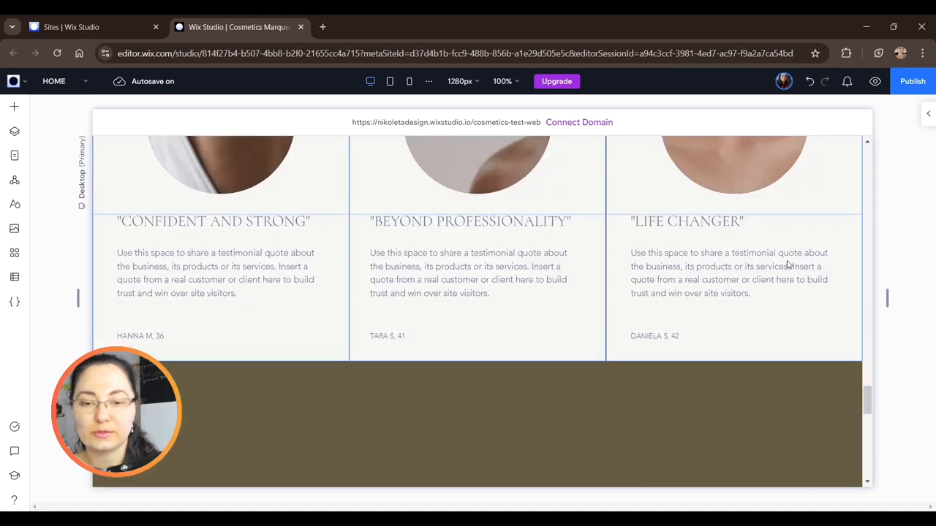
{"action": "scroll", "scroll_direction": "down", "scroll_amount": 3}
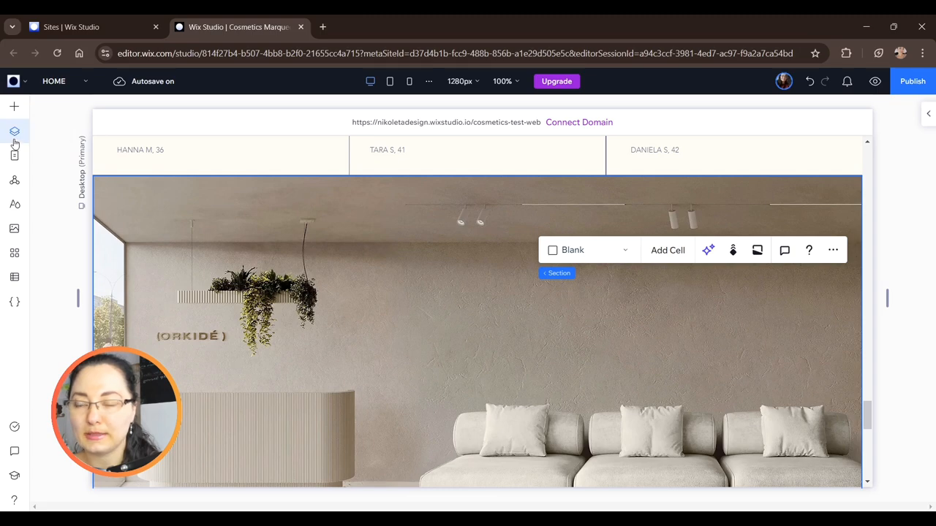
{"action": "left_click", "coordinate": [14, 131]}
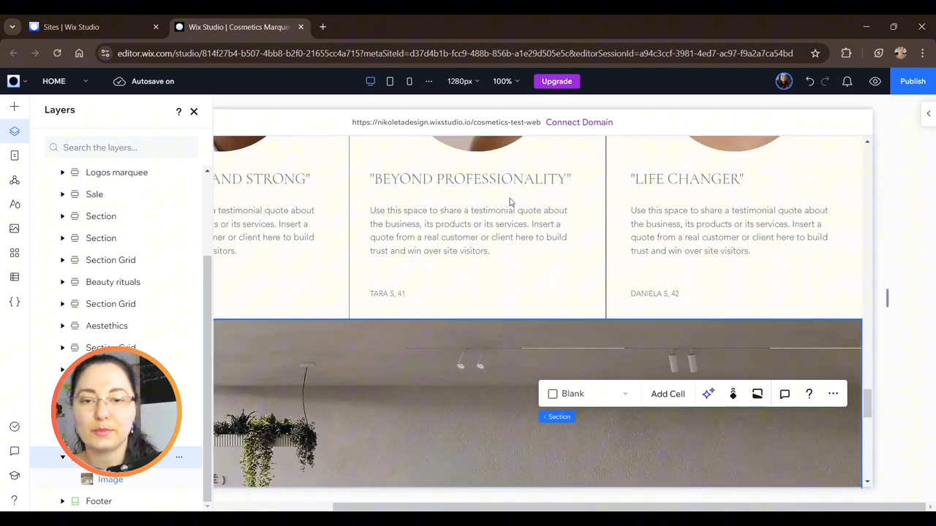
{"action": "mouse_move", "coordinate": [477, 318]}
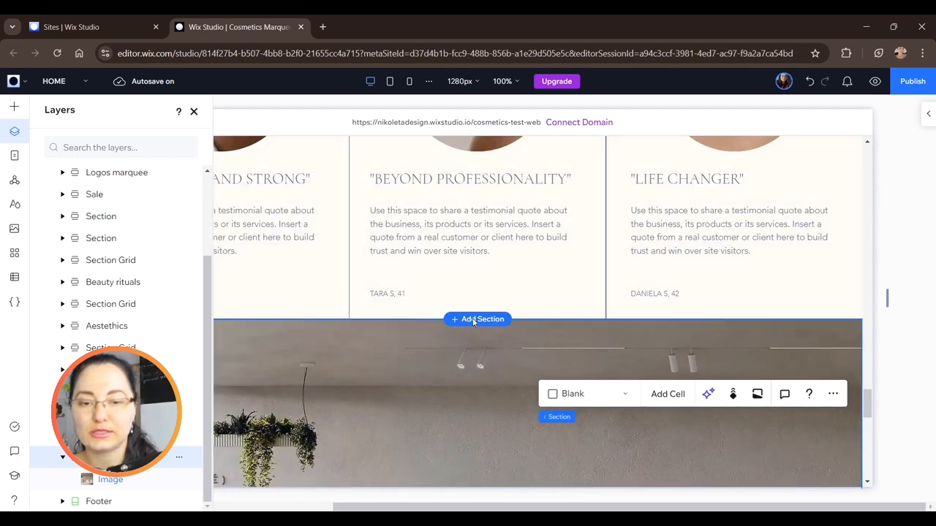
{"action": "mouse_move", "coordinate": [473, 328]}
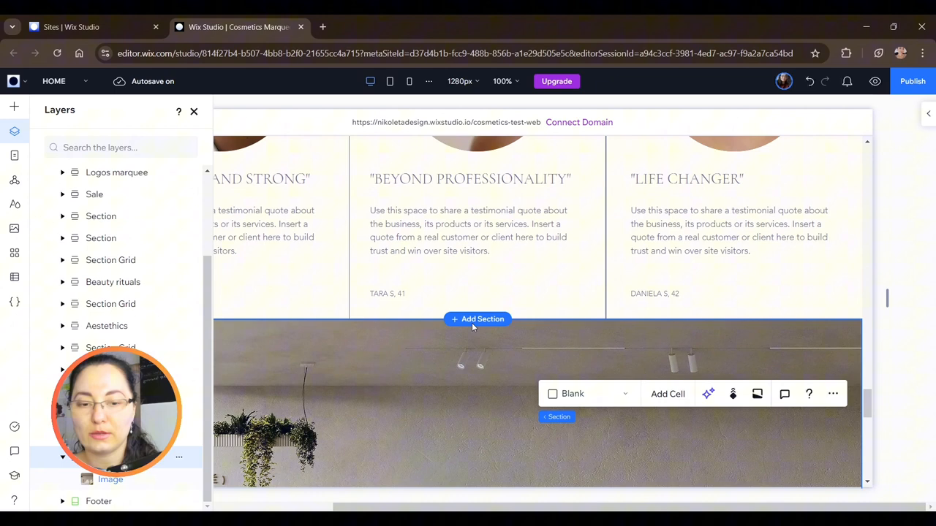
{"action": "scroll", "scroll_direction": "down", "scroll_amount": 3}
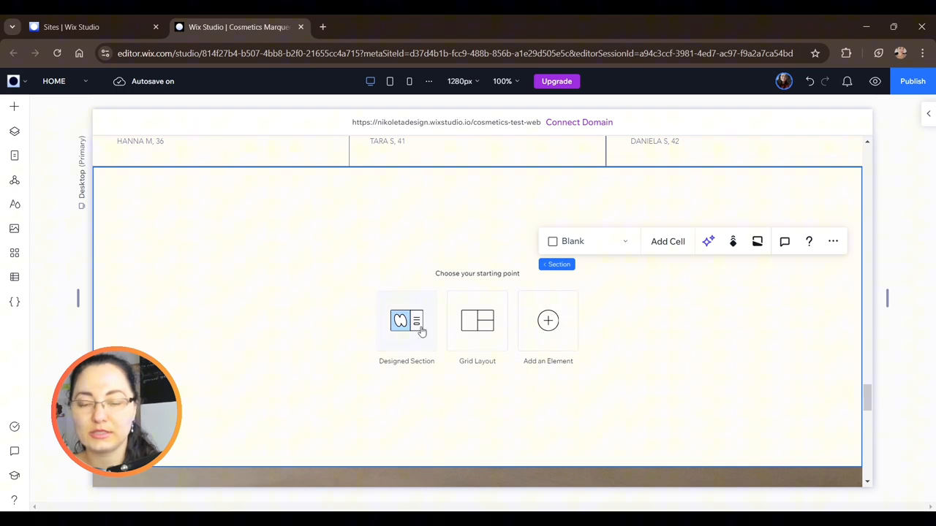
{"action": "mouse_move", "coordinate": [529, 384]}
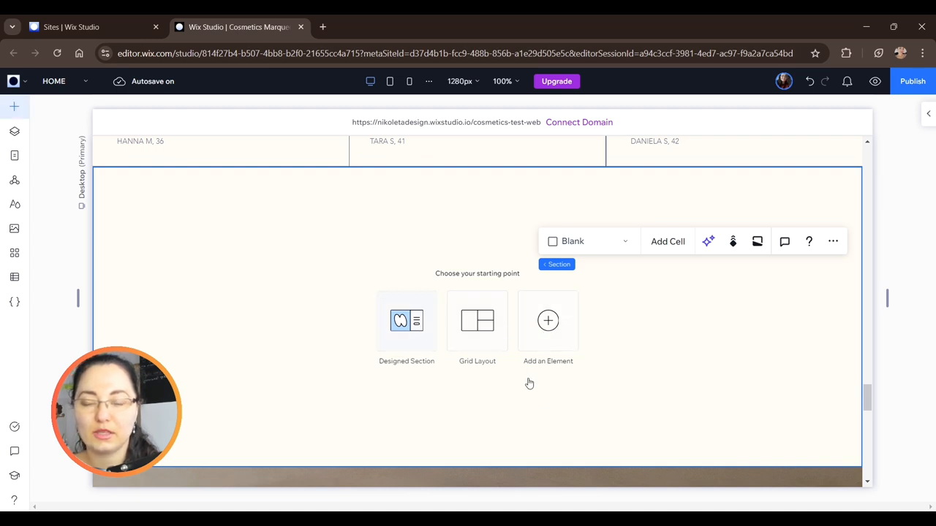
{"action": "left_click", "coordinate": [407, 321]}
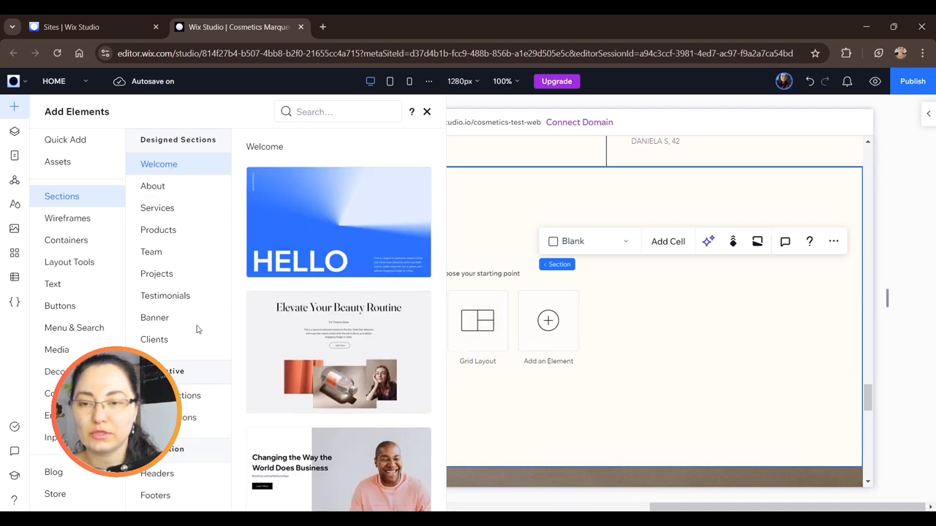
{"action": "mouse_move", "coordinate": [194, 433]}
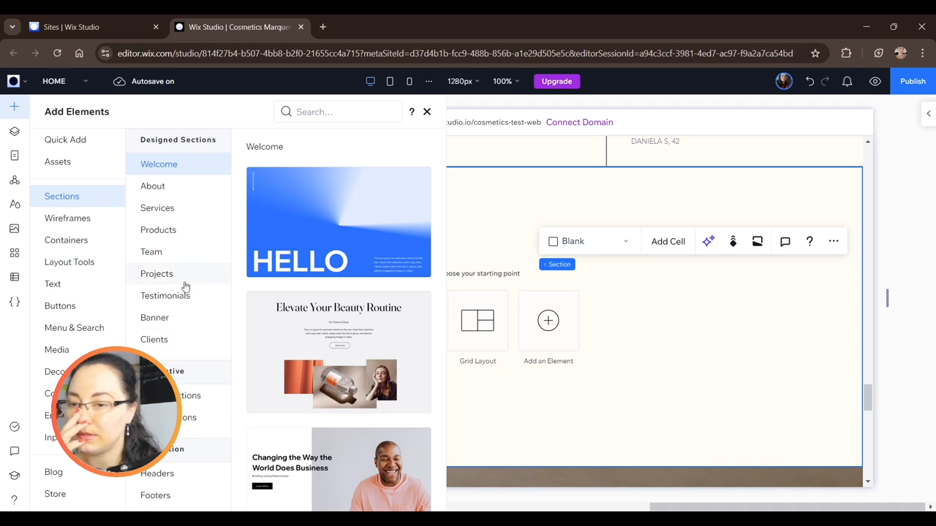
{"action": "left_click", "coordinate": [158, 230]}
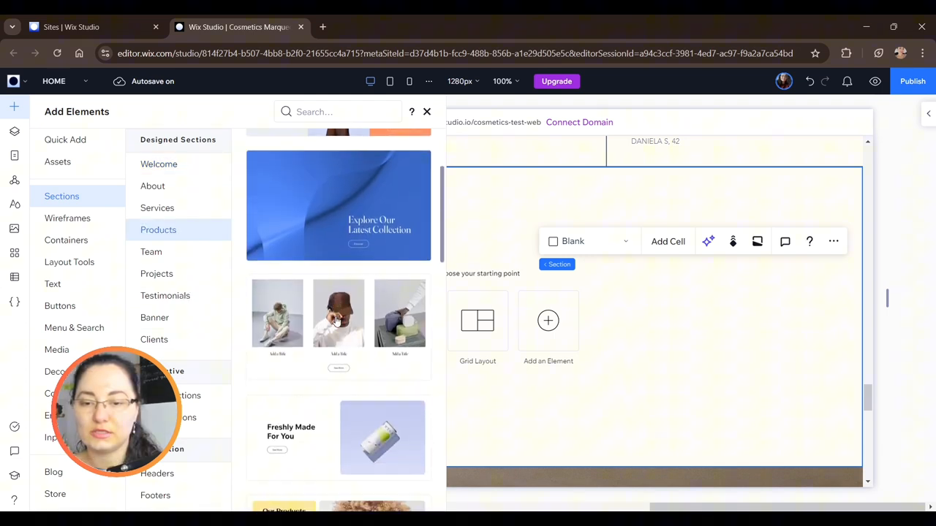
{"action": "scroll", "scroll_direction": "down", "scroll_amount": 3}
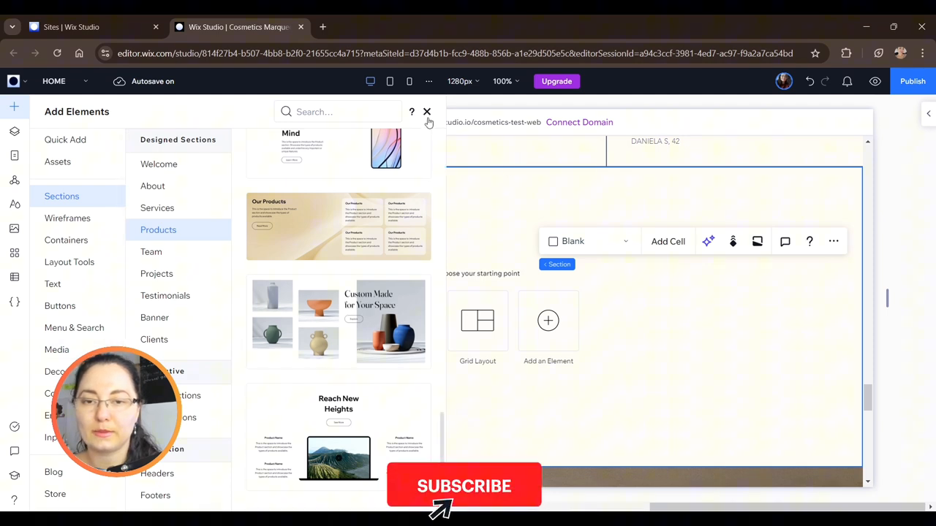
{"action": "left_click", "coordinate": [427, 112]}
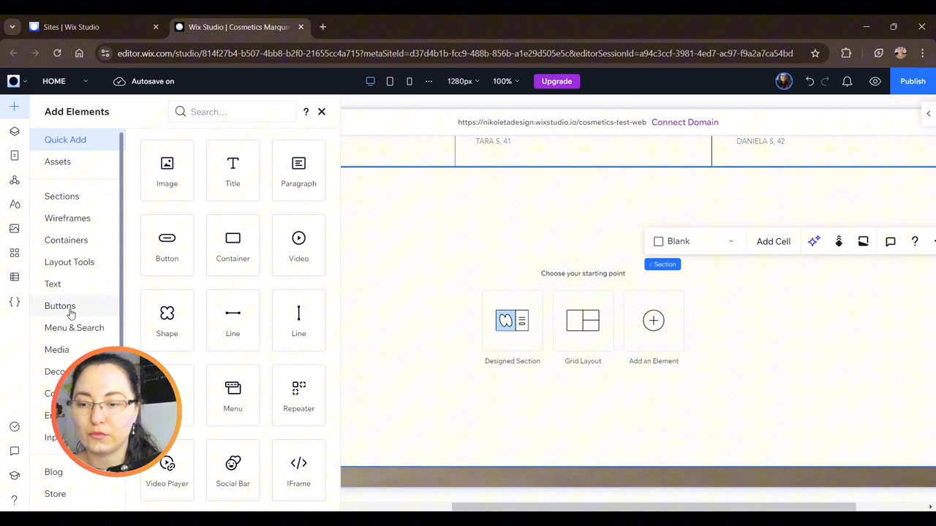
Step: Open the Media elements and scroll through the Pro Gallery presets
{"action": "left_click", "coordinate": [56, 350]}
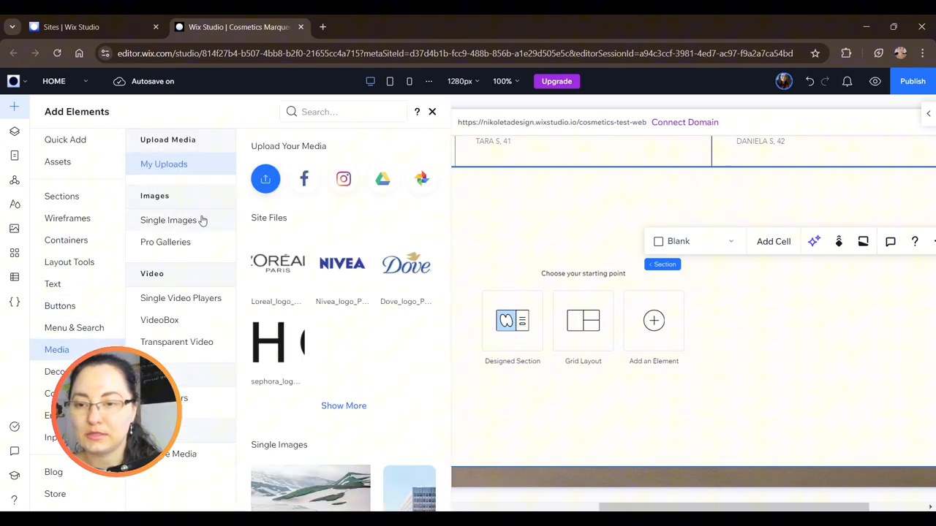
{"action": "scroll", "scroll_direction": "down", "scroll_amount": 3}
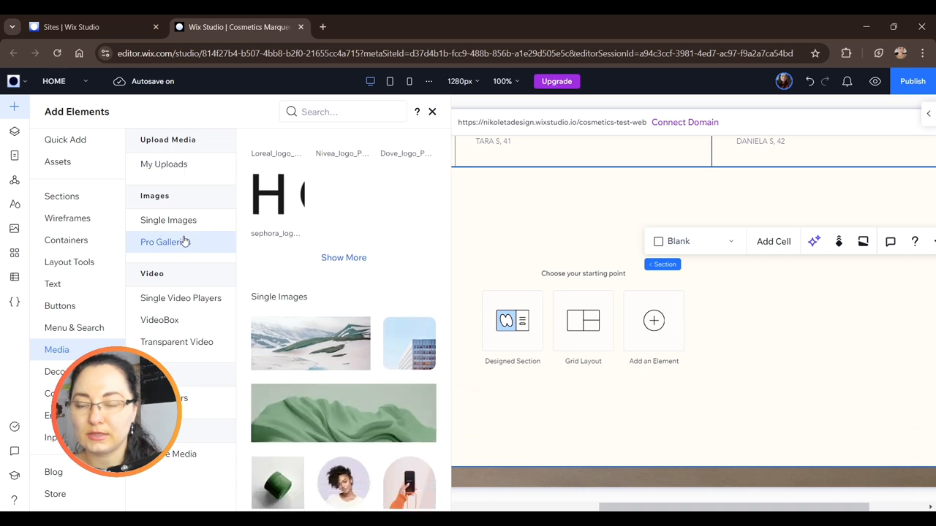
{"action": "scroll", "scroll_direction": "down", "scroll_amount": 3}
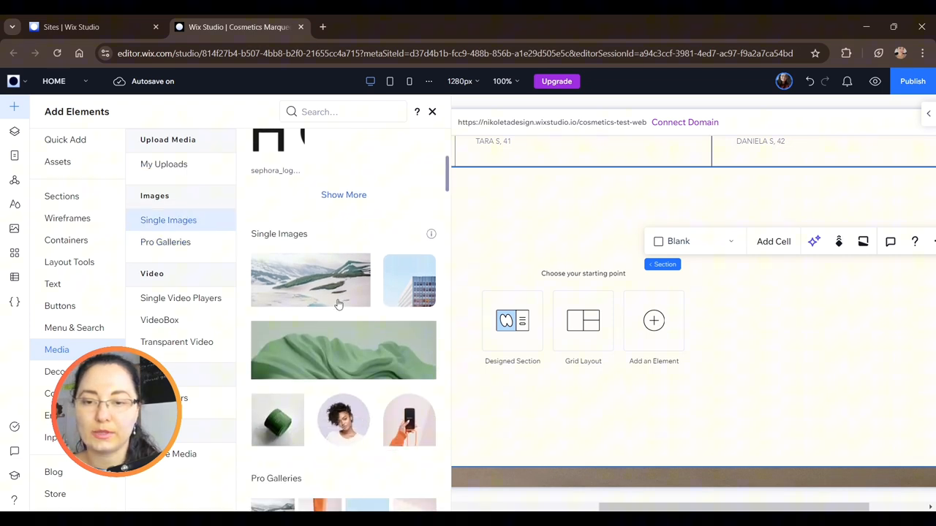
{"action": "mouse_move", "coordinate": [363, 296]}
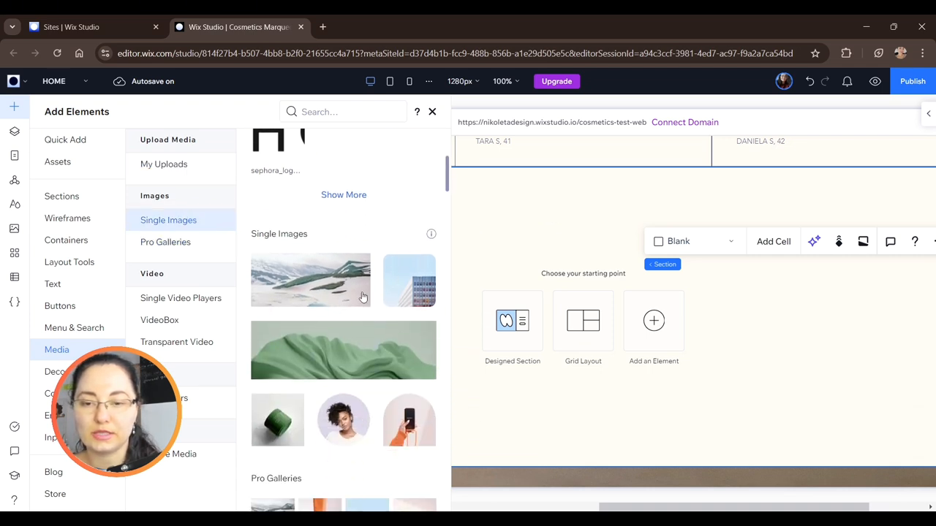
{"action": "scroll", "scroll_direction": "down", "scroll_amount": 3}
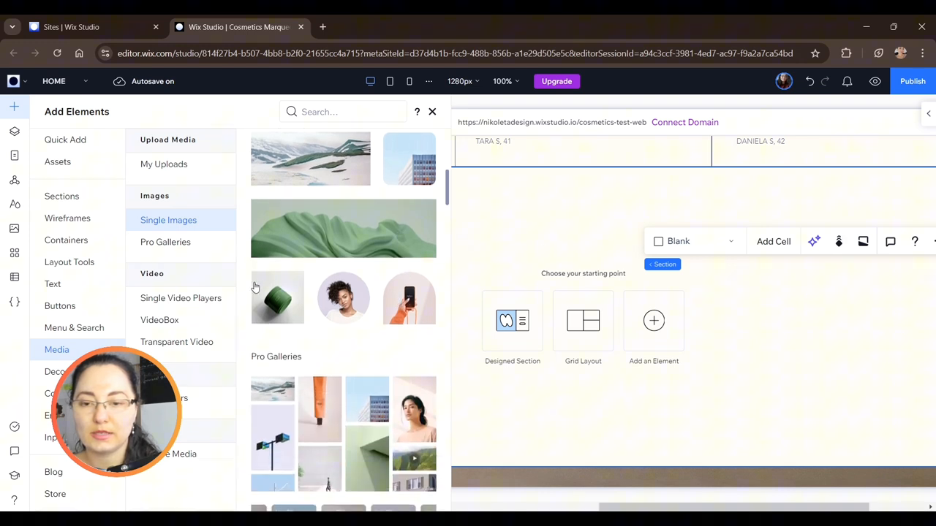
{"action": "scroll", "scroll_direction": "down", "scroll_amount": 3}
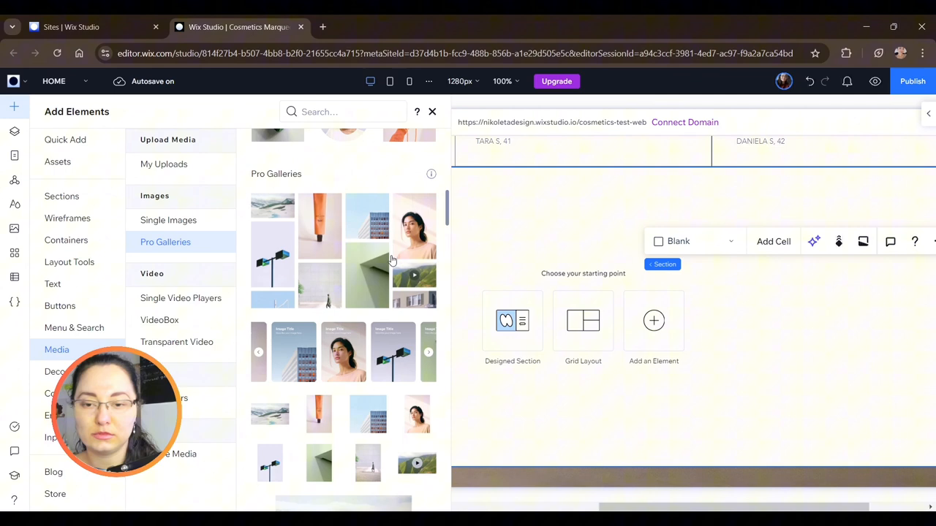
{"action": "scroll", "scroll_direction": "down", "scroll_amount": 3}
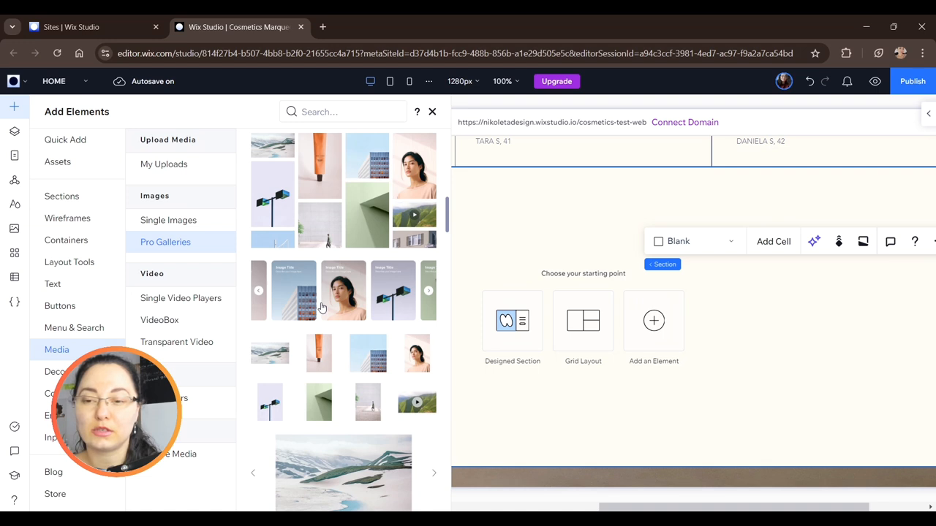
{"action": "mouse_move", "coordinate": [327, 305]}
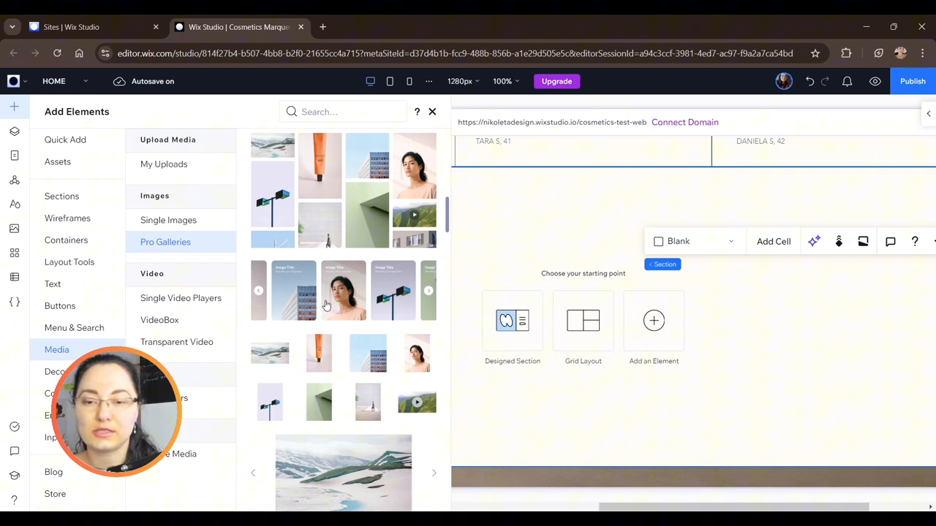
{"action": "scroll", "scroll_direction": "down", "scroll_amount": 3}
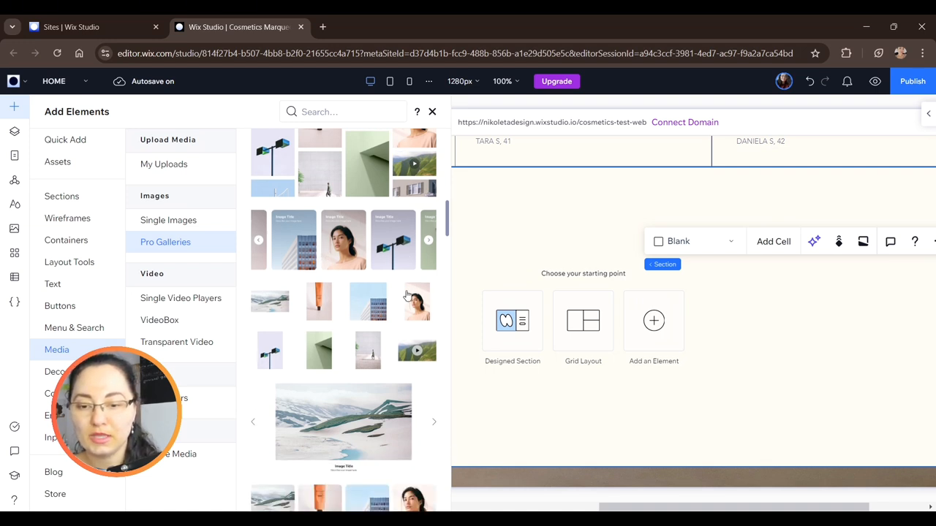
{"action": "scroll", "scroll_direction": "down", "scroll_amount": 3}
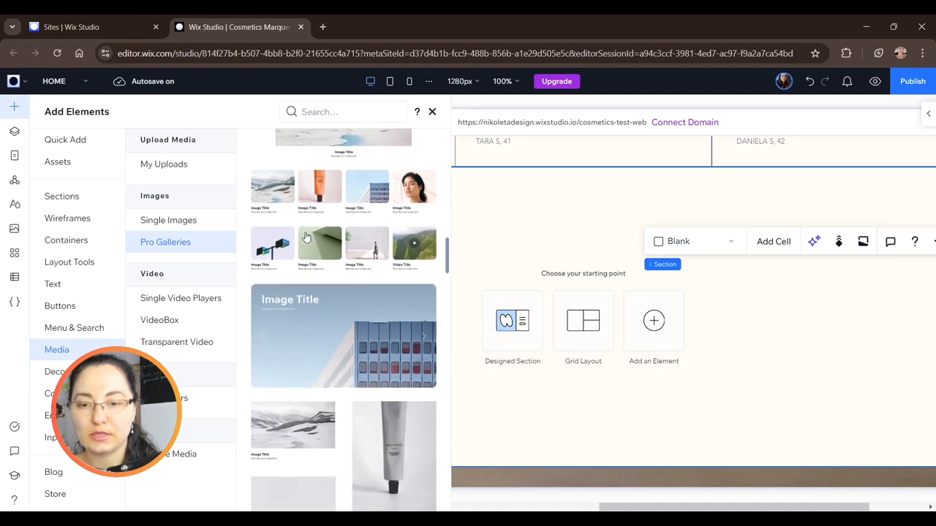
{"action": "scroll", "scroll_direction": "down", "scroll_amount": 3}
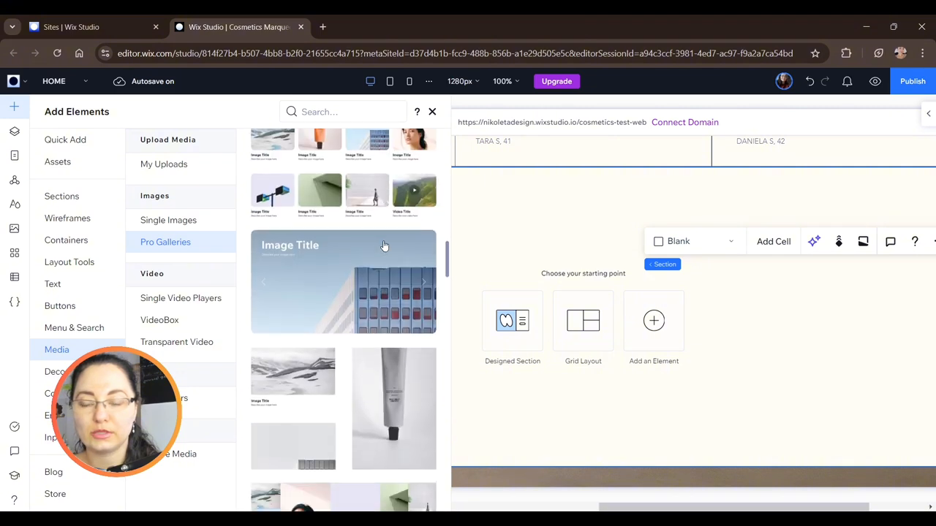
Step: Add the slider Pro Gallery preset with three image cards to the new section
{"action": "left_click", "coordinate": [164, 164]}
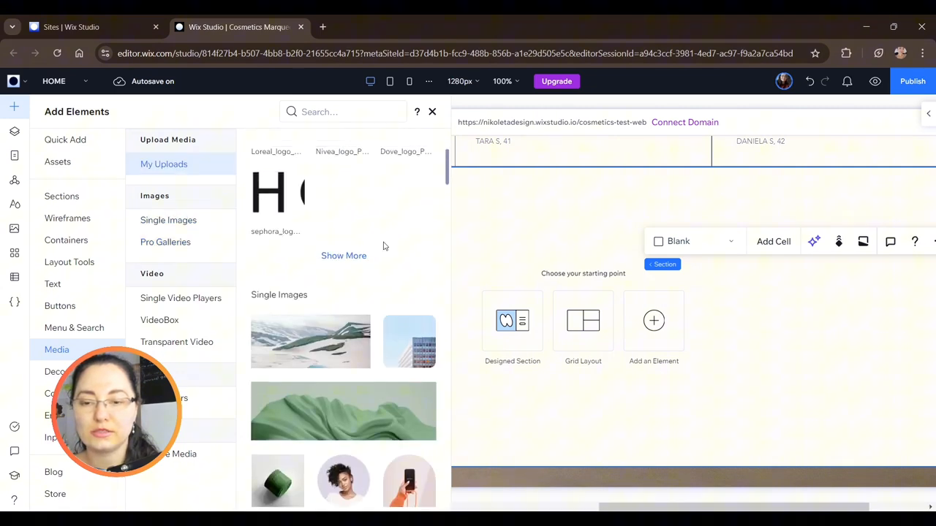
{"action": "left_click", "coordinate": [165, 242]}
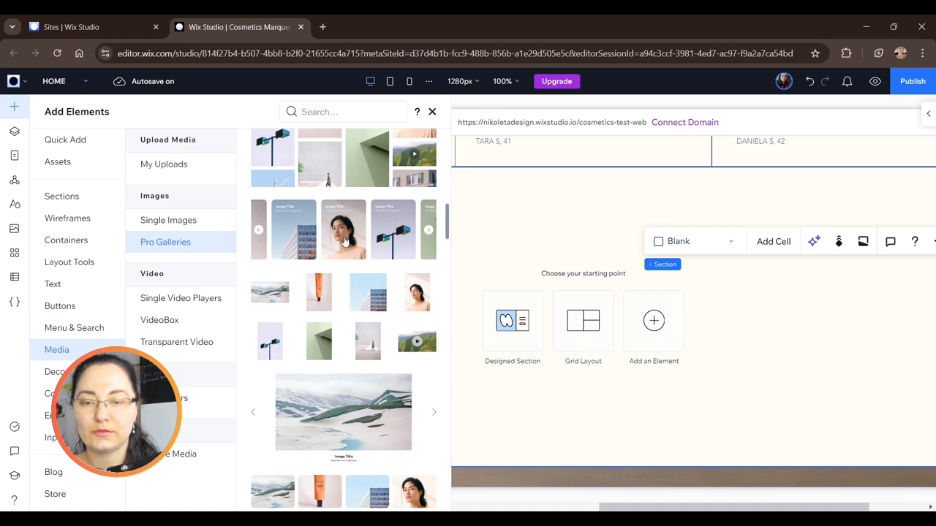
{"action": "left_click", "coordinate": [431, 111]}
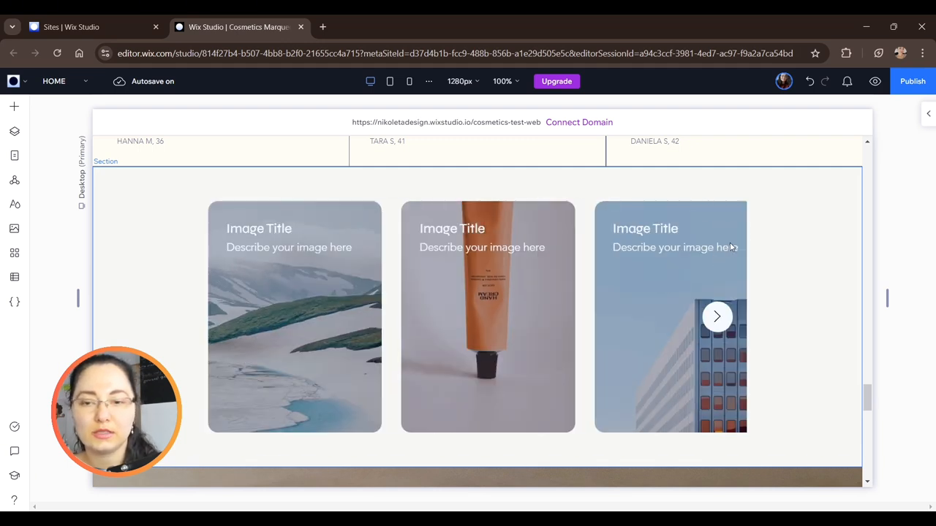
{"action": "mouse_move", "coordinate": [707, 263]}
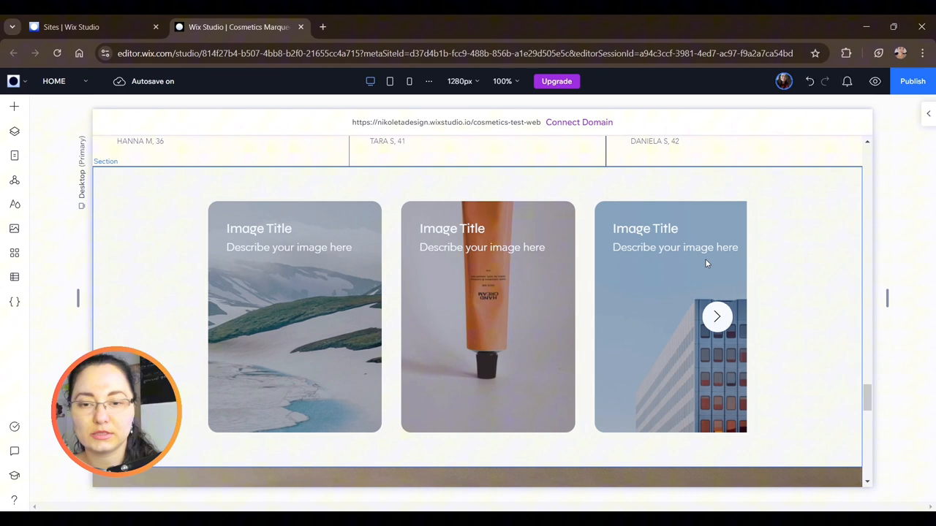
{"action": "mouse_move", "coordinate": [717, 263]}
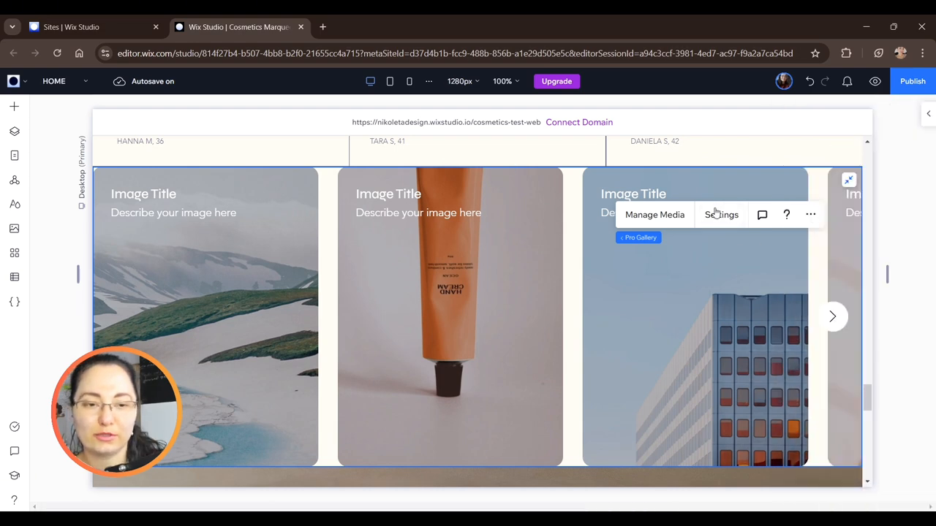
Step: Set the slideshow to loop and slide continuously at speed 50, then preview the site
{"action": "left_click", "coordinate": [721, 214]}
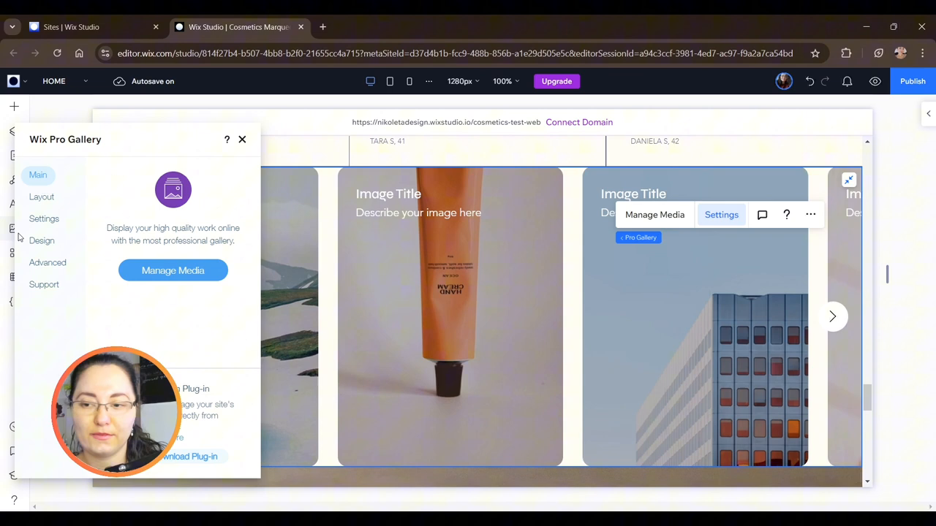
{"action": "left_click", "coordinate": [44, 219]}
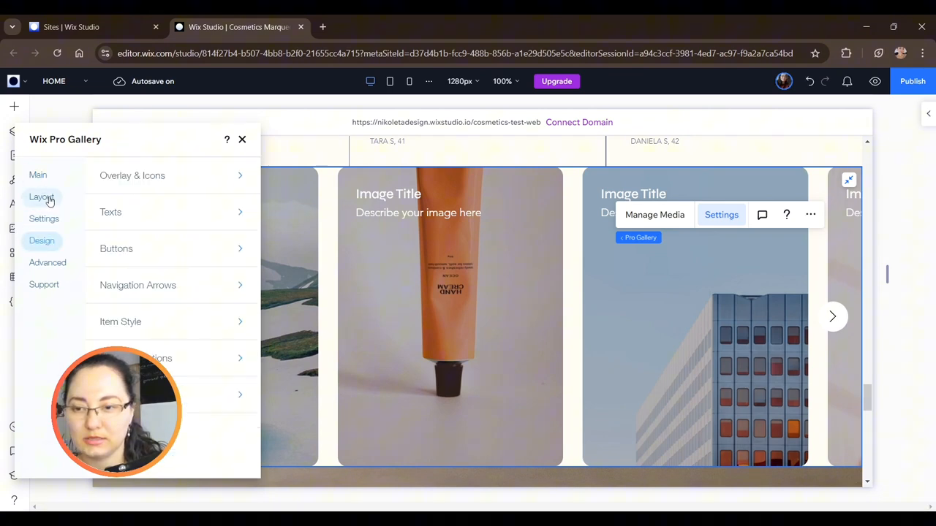
{"action": "left_click", "coordinate": [41, 197]}
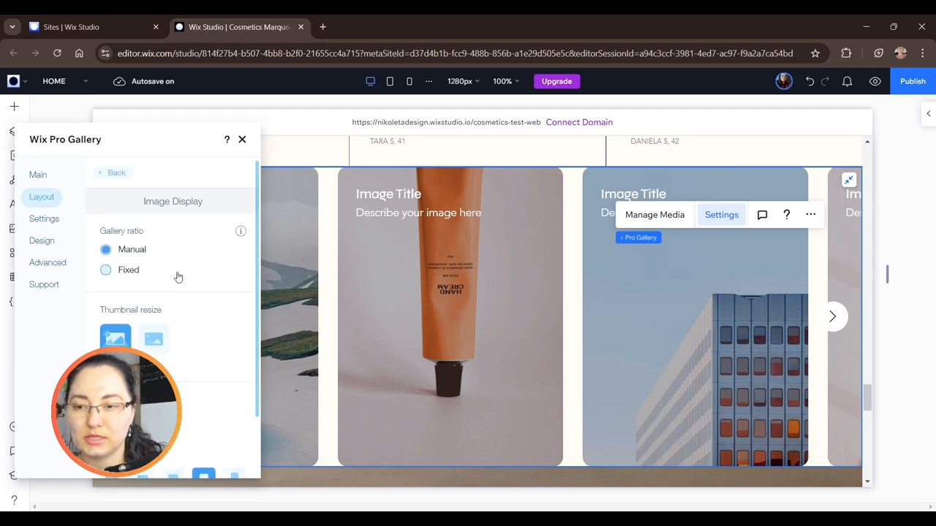
{"action": "scroll", "scroll_direction": "down", "scroll_amount": 3}
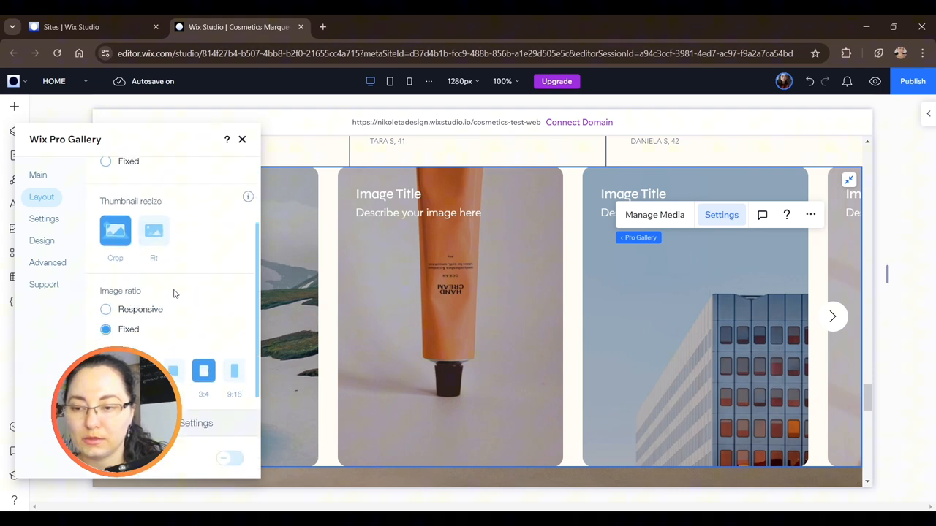
{"action": "scroll", "scroll_direction": "down", "scroll_amount": 3}
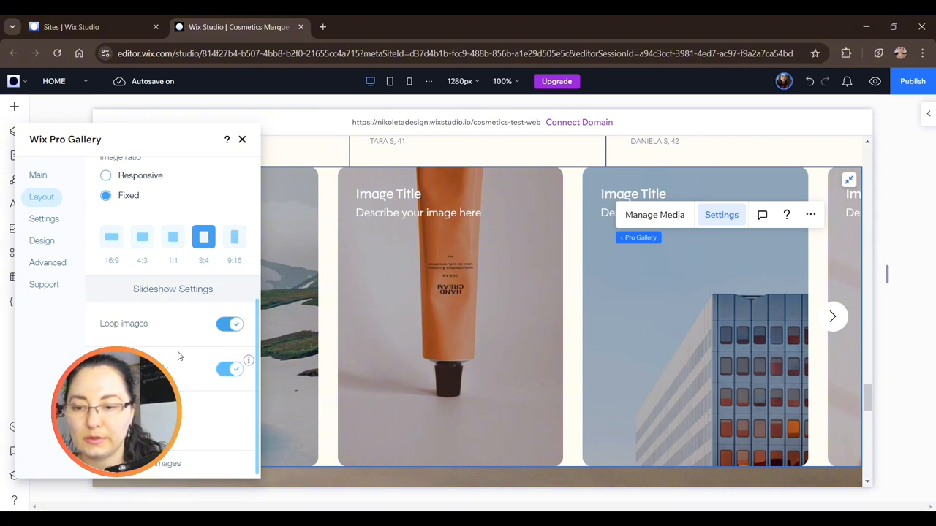
{"action": "scroll", "scroll_direction": "down", "scroll_amount": 3}
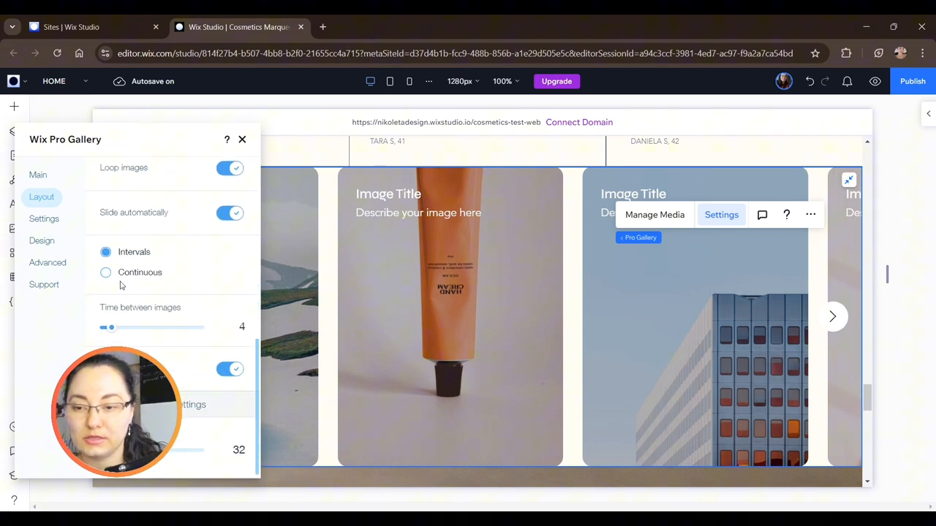
{"action": "left_click", "coordinate": [106, 272]}
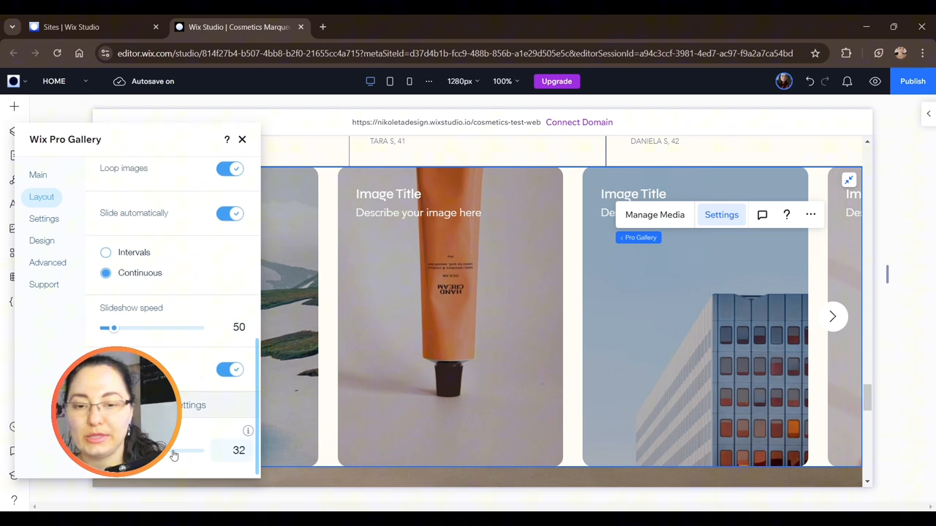
{"action": "left_click", "coordinate": [242, 139]}
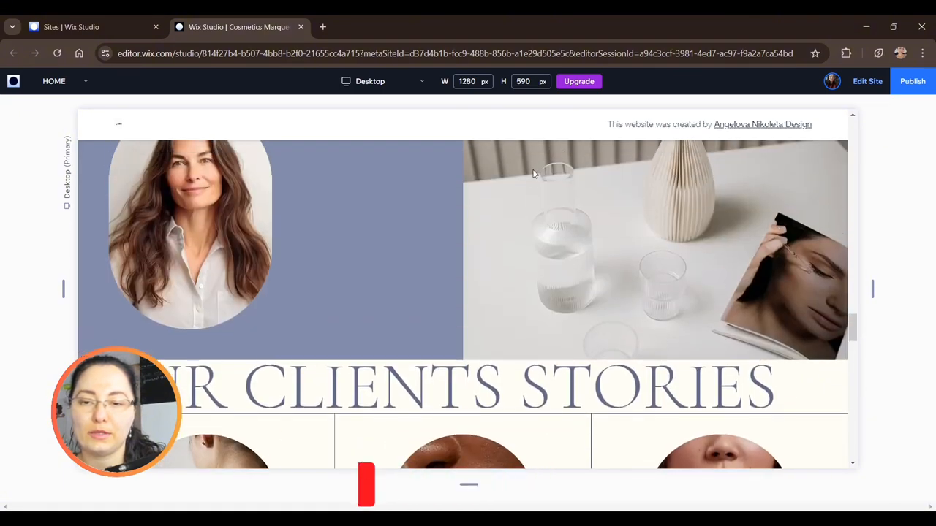
Step: Watch the gallery slide in the preview, then return to the editor
{"action": "scroll", "scroll_direction": "down", "scroll_amount": 3}
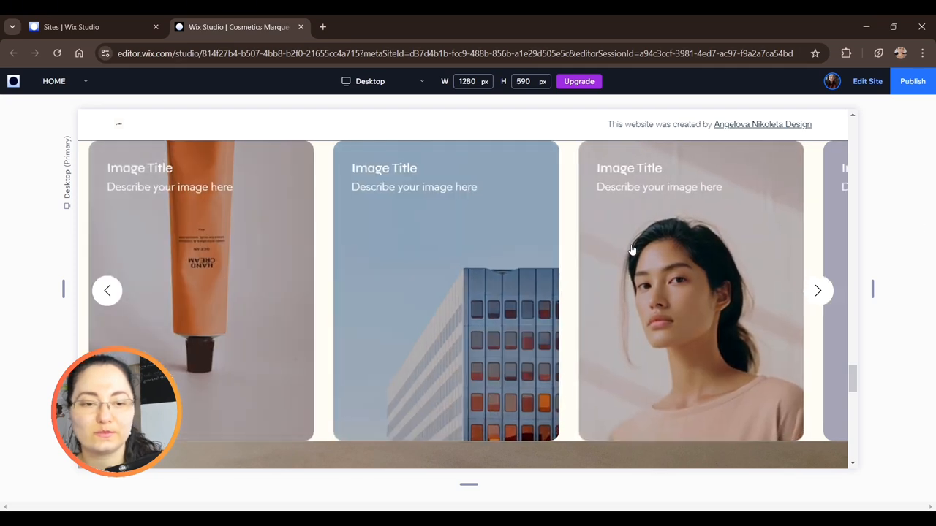
{"action": "left_click", "coordinate": [819, 291]}
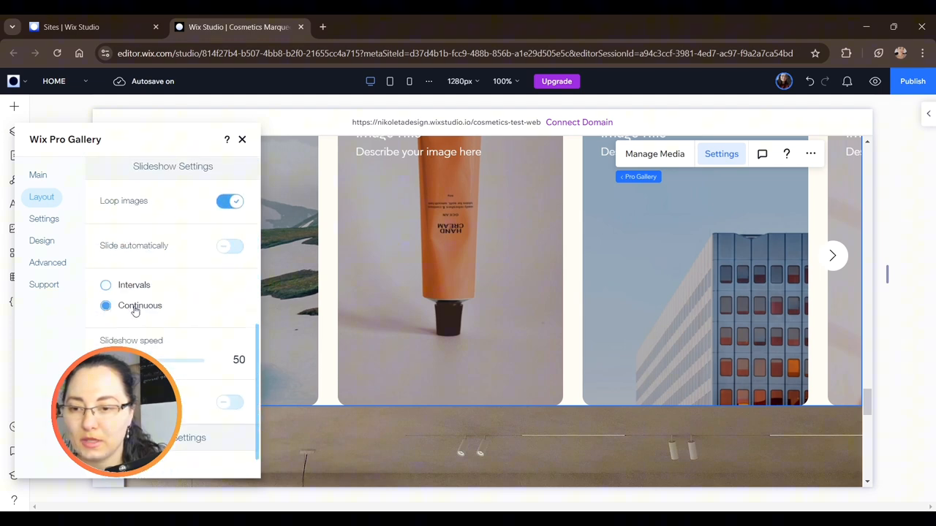
Step: Turn off Slide automatically with Loop images kept on, and view the live site
{"action": "left_click", "coordinate": [105, 285]}
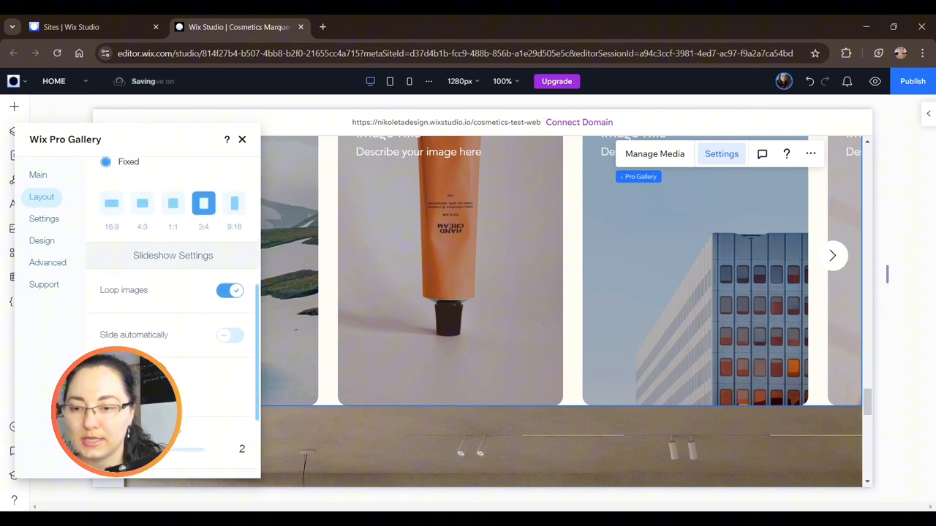
{"action": "left_click", "coordinate": [229, 336]}
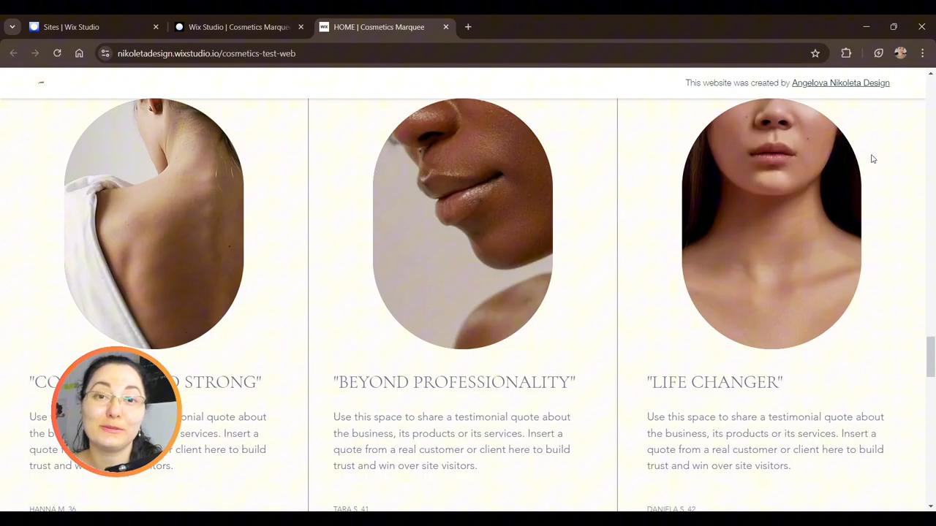
Step: Watch the live gallery move through image and video cards, then switch back to the editor tab
{"action": "scroll", "scroll_direction": "down", "scroll_amount": 3}
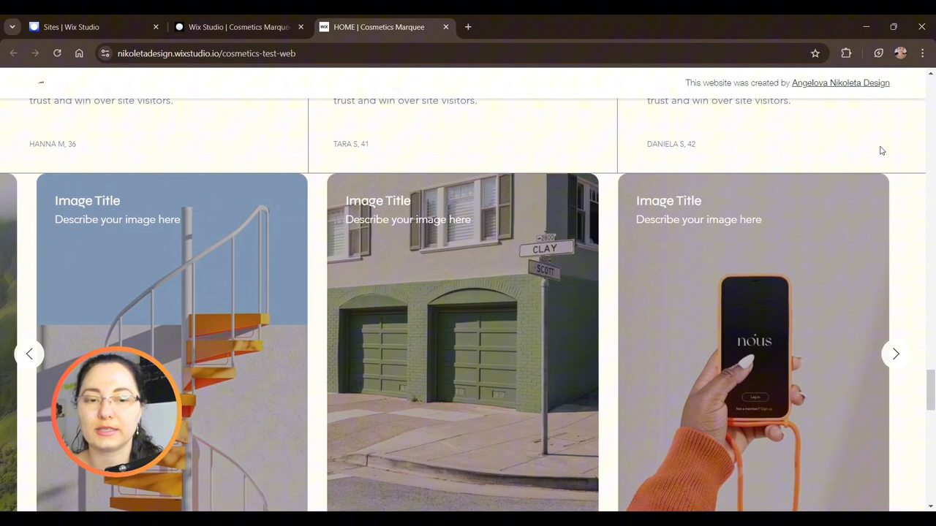
{"action": "left_click", "coordinate": [895, 354]}
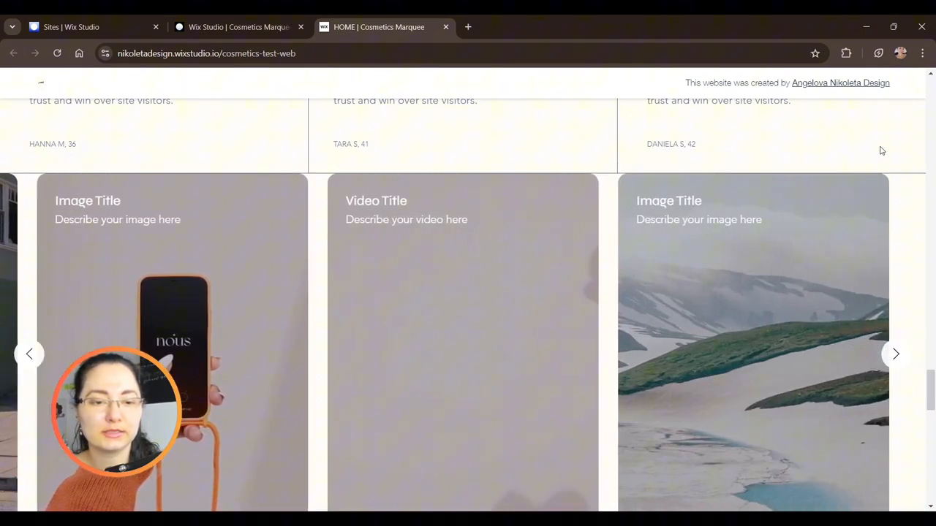
{"action": "left_click", "coordinate": [238, 27]}
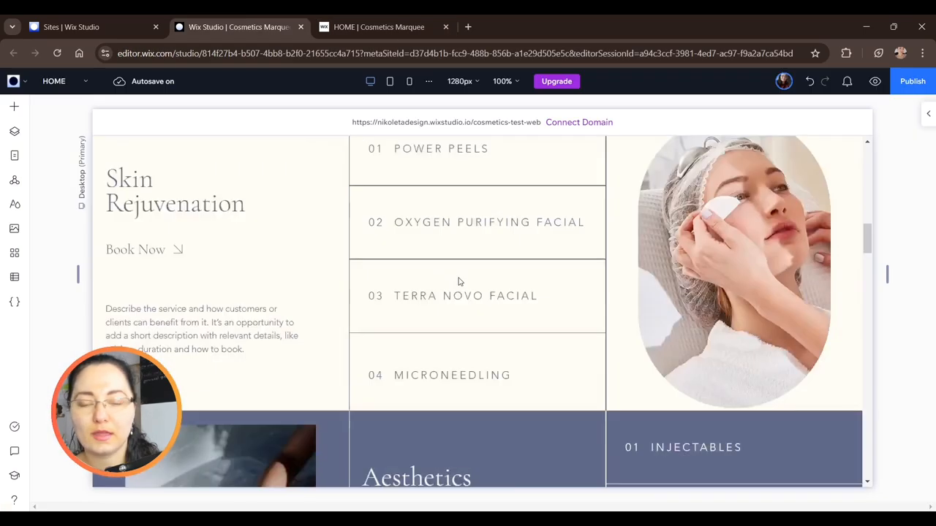
Step: Add a section below the testimonials holding a slideshow Pro Gallery, and select the gallery
{"action": "scroll", "scroll_direction": "down", "scroll_amount": 3}
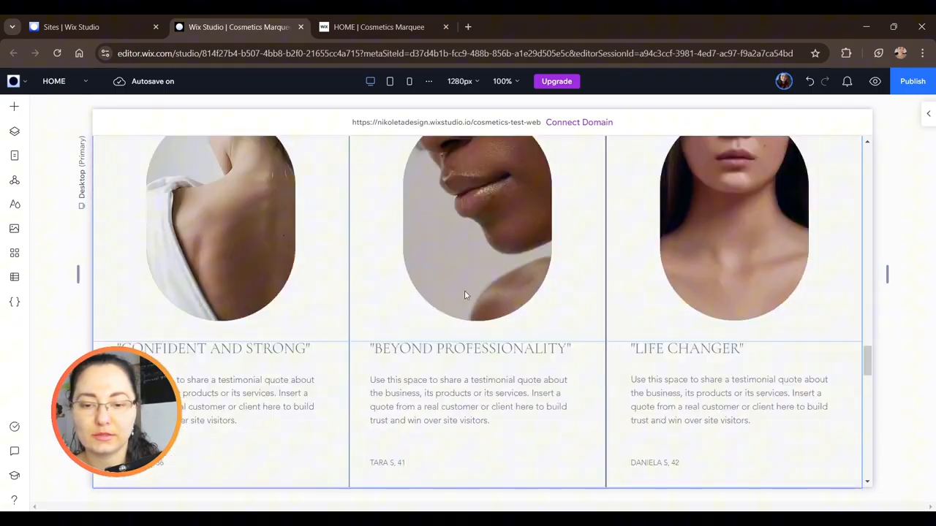
{"action": "scroll", "scroll_direction": "down", "scroll_amount": 3}
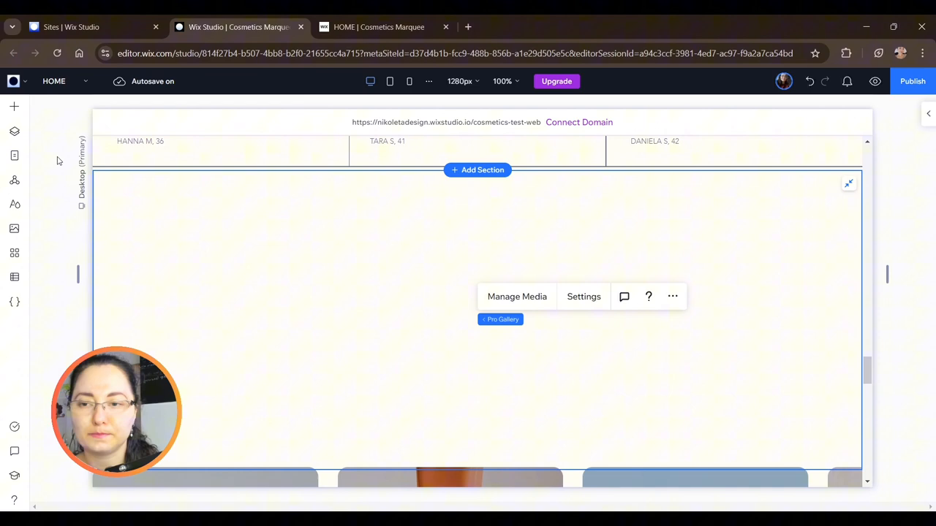
{"action": "left_click", "coordinate": [478, 169]}
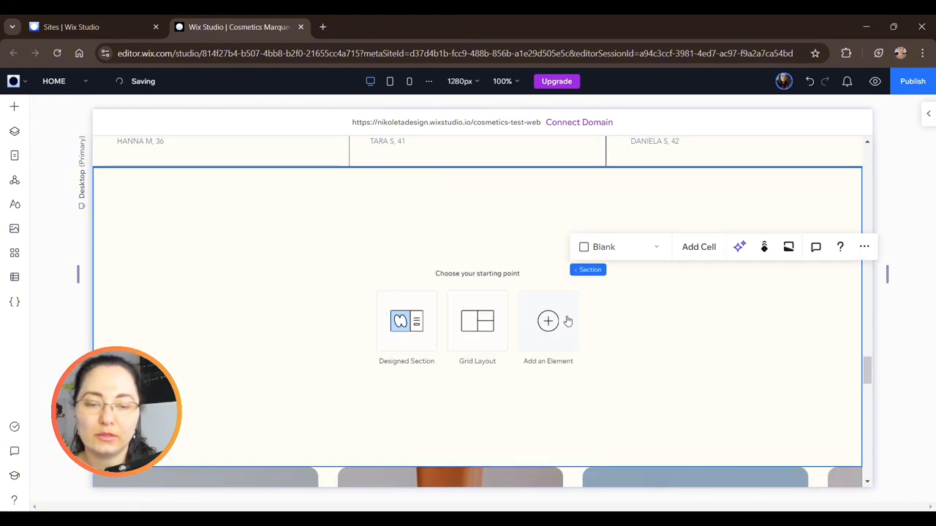
{"action": "left_click", "coordinate": [13, 107]}
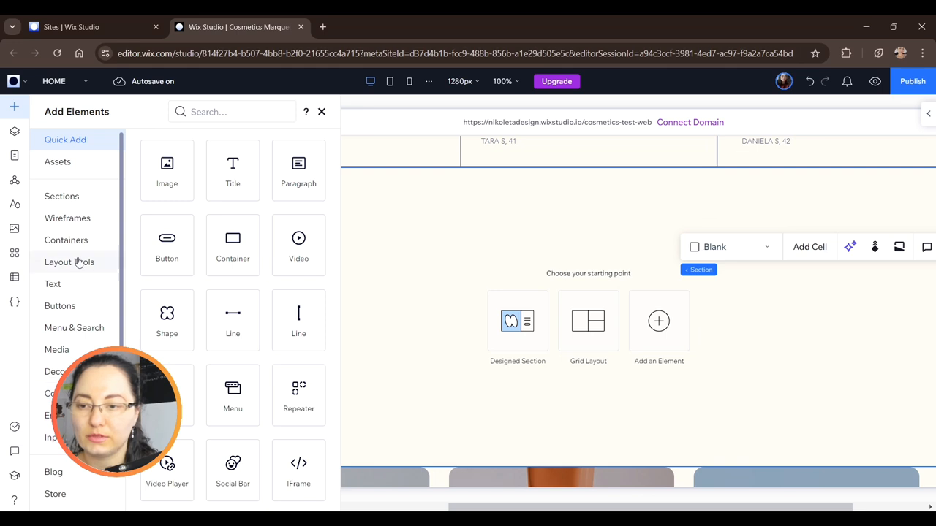
{"action": "left_click", "coordinate": [57, 350]}
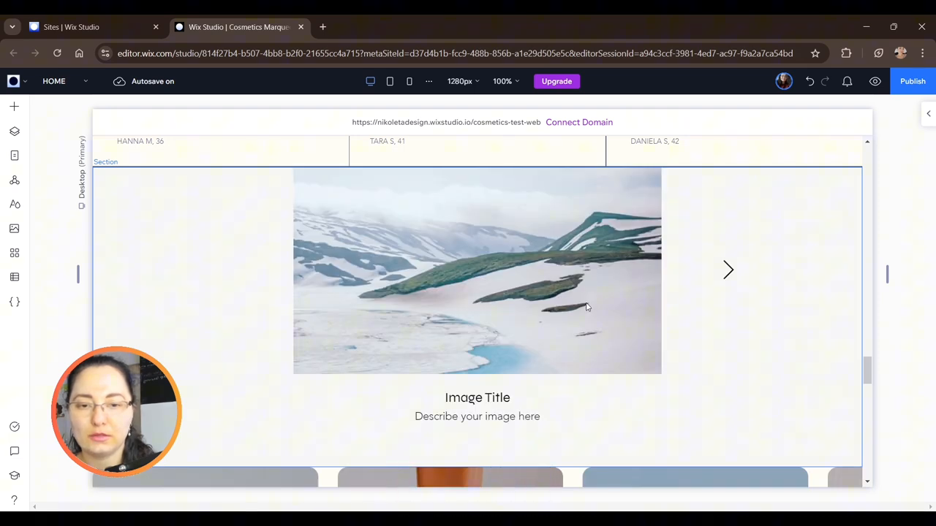
{"action": "left_click", "coordinate": [586, 307]}
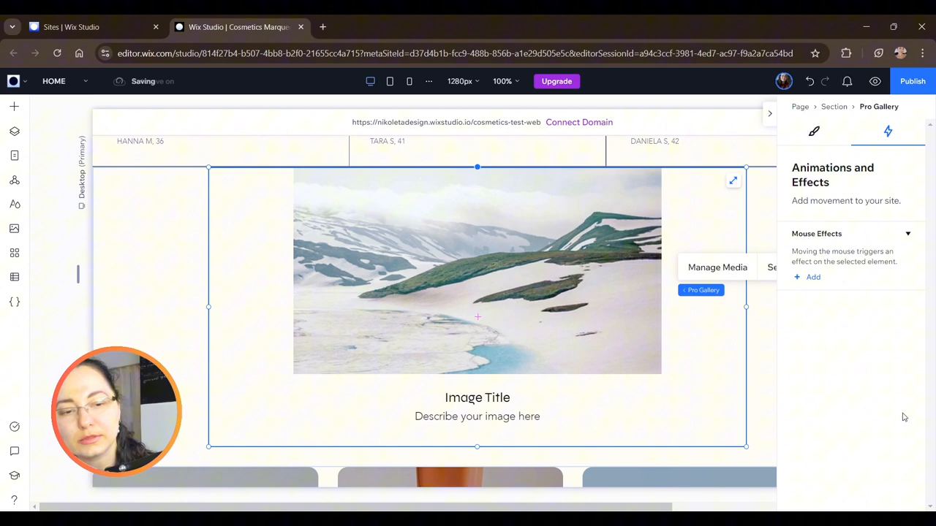
Step: Give the gallery a 2% top docking margin
{"action": "left_click", "coordinate": [815, 131]}
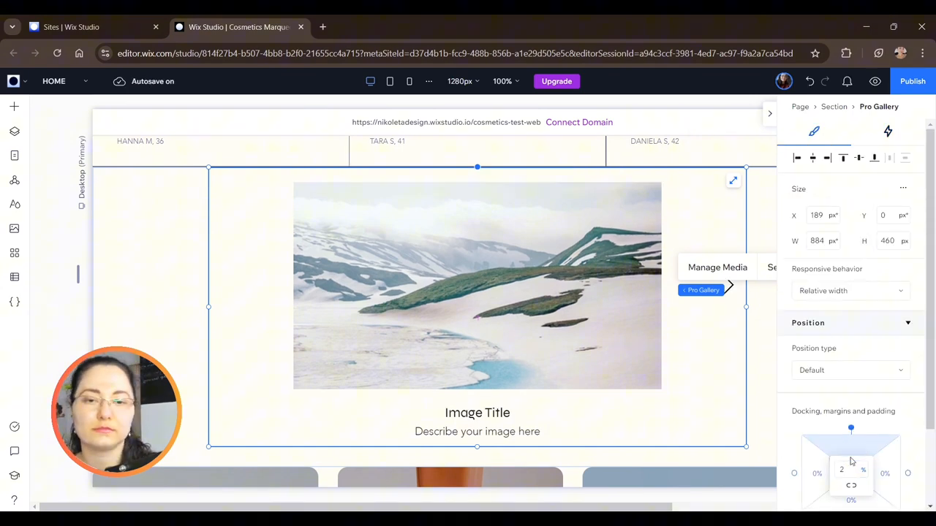
{"action": "left_click", "coordinate": [775, 267]}
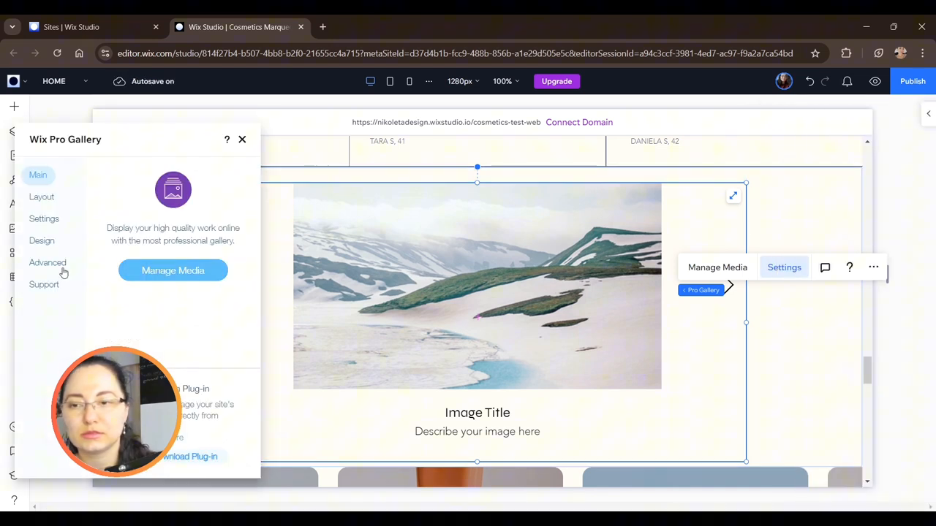
Step: In Layout settings, turn on Loop images and set the slideshow to Continuous
{"action": "left_click", "coordinate": [42, 197]}
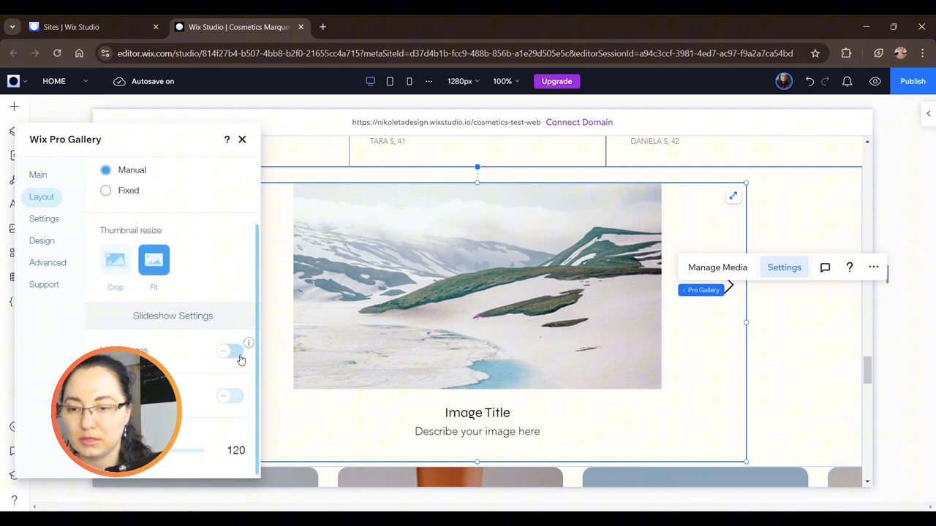
{"action": "left_click", "coordinate": [230, 351]}
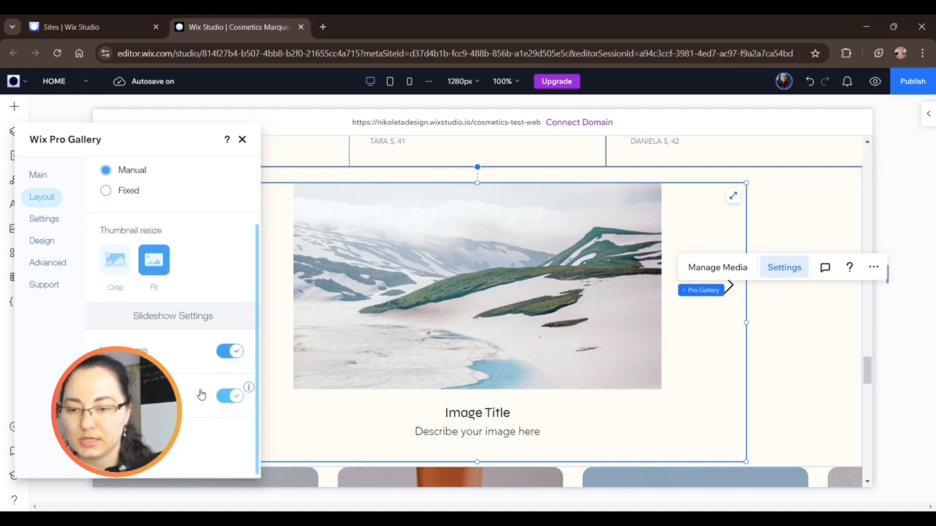
{"action": "scroll", "scroll_direction": "down", "scroll_amount": 3}
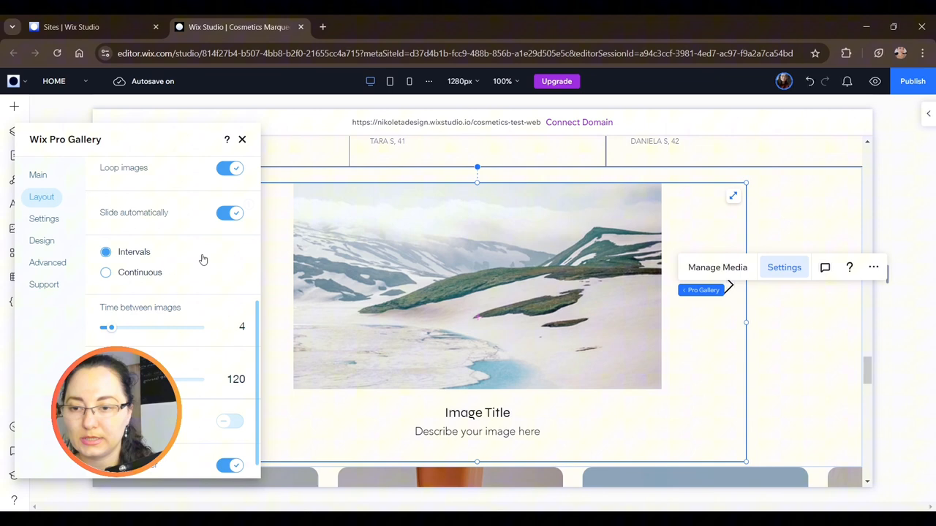
{"action": "left_click", "coordinate": [106, 272]}
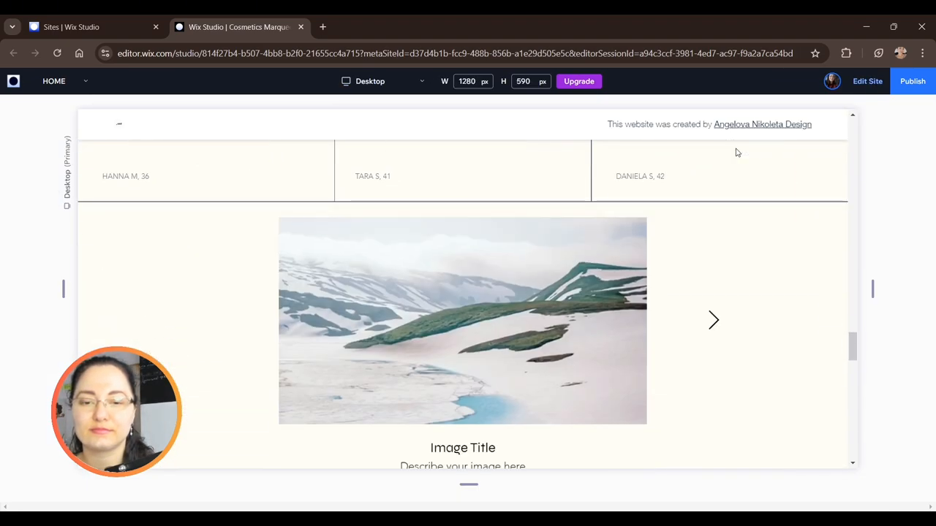
Step: Preview the slideshow cycling product, building and wall images, then scroll to the card slider
{"action": "left_click", "coordinate": [713, 321]}
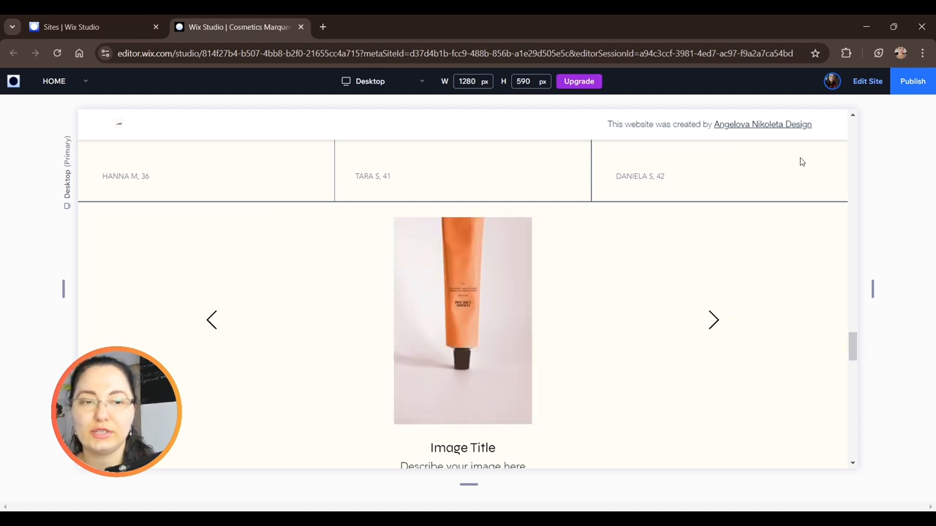
{"action": "left_click", "coordinate": [714, 320]}
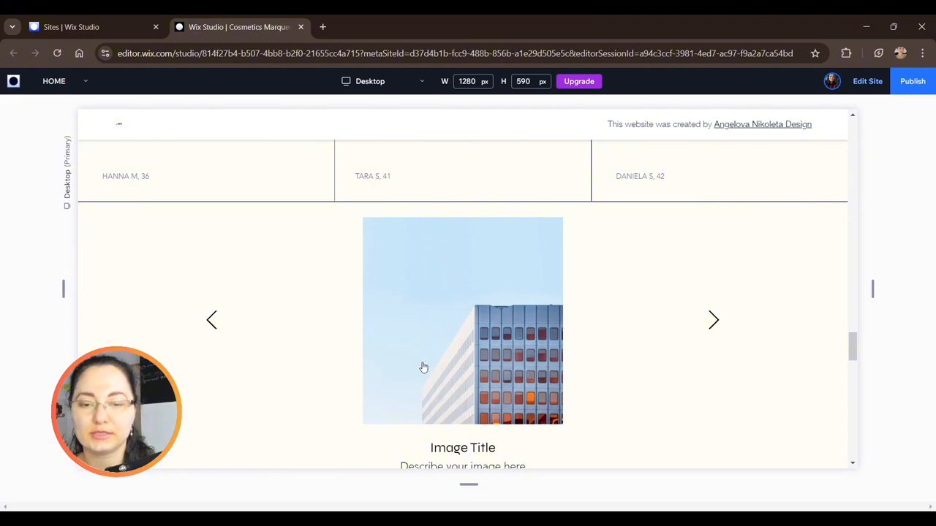
{"action": "mouse_move", "coordinate": [455, 343]}
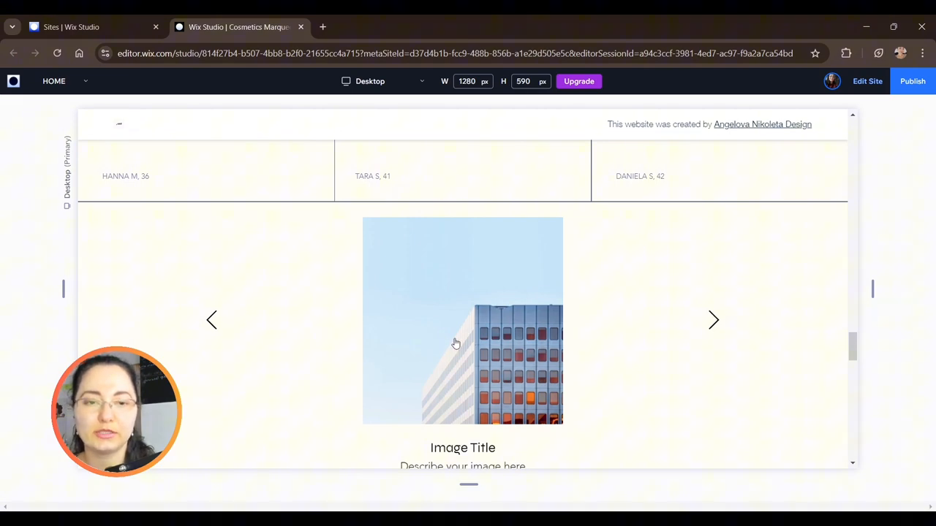
{"action": "mouse_move", "coordinate": [735, 177]}
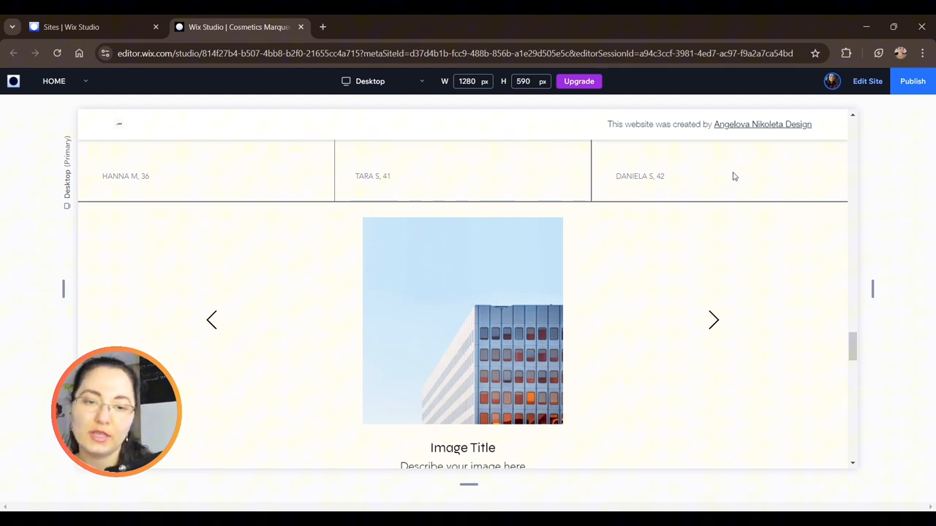
{"action": "left_click", "coordinate": [714, 320]}
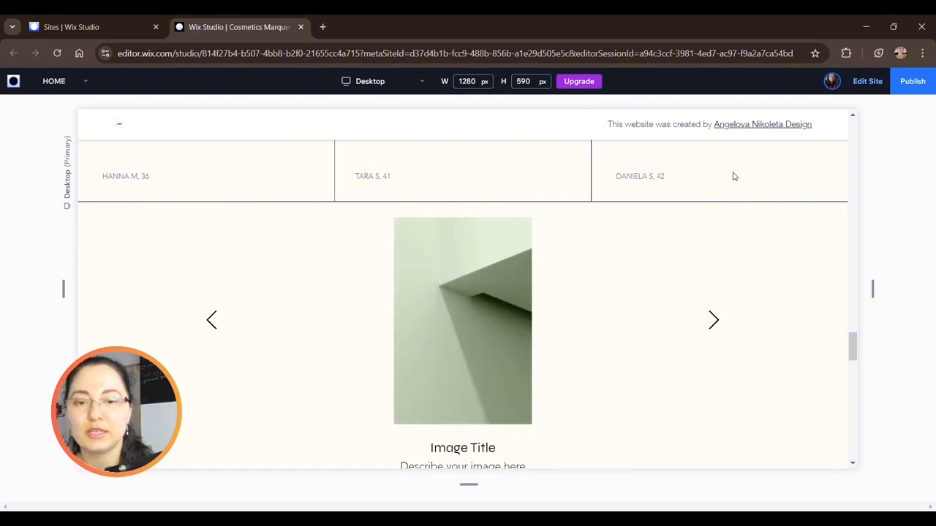
{"action": "scroll", "scroll_direction": "down", "scroll_amount": 3}
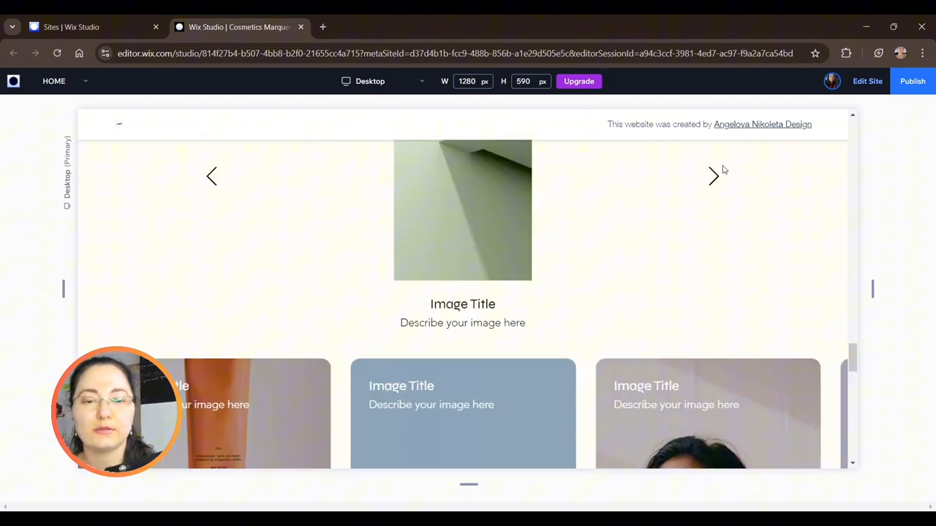
{"action": "scroll", "scroll_direction": "down", "scroll_amount": 3}
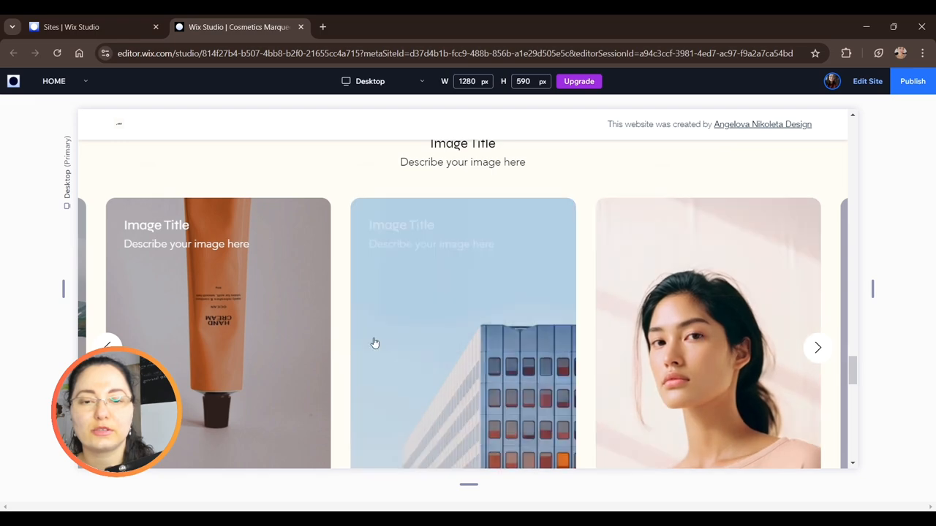
{"action": "scroll", "scroll_direction": "down", "scroll_amount": 3}
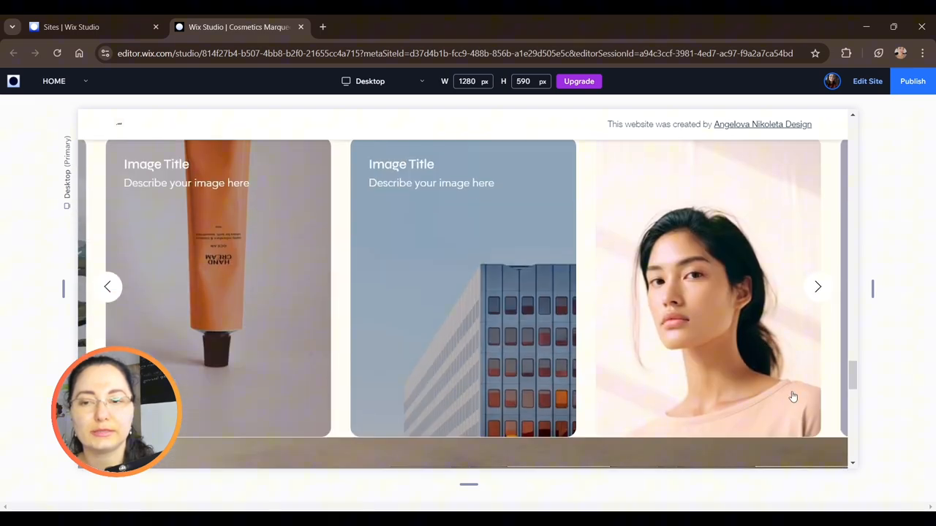